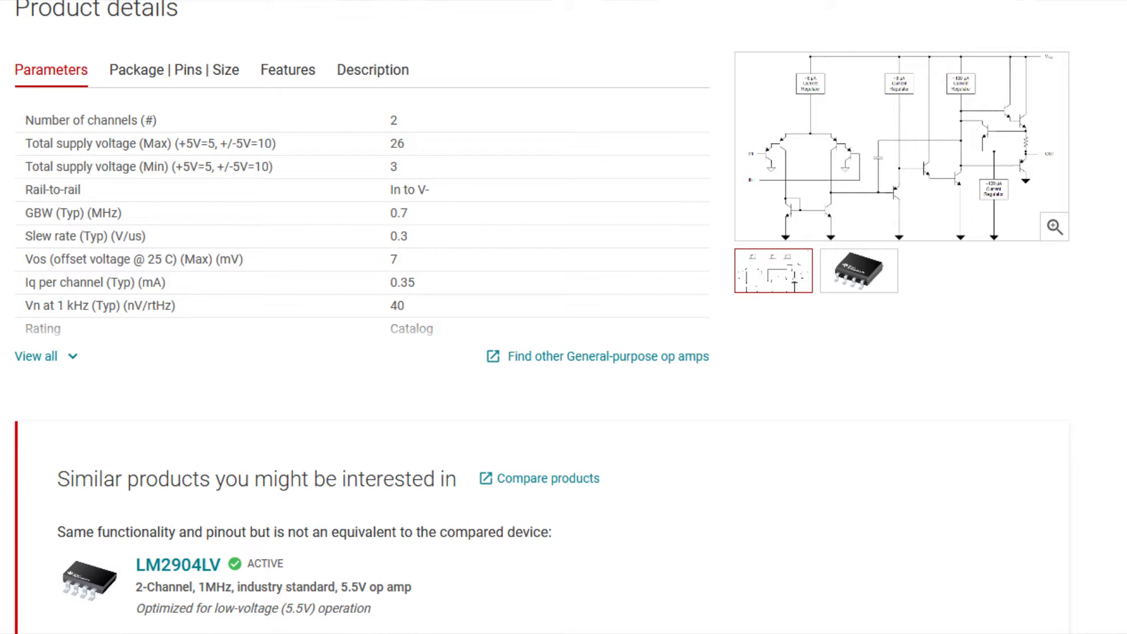
left_click(774, 271)
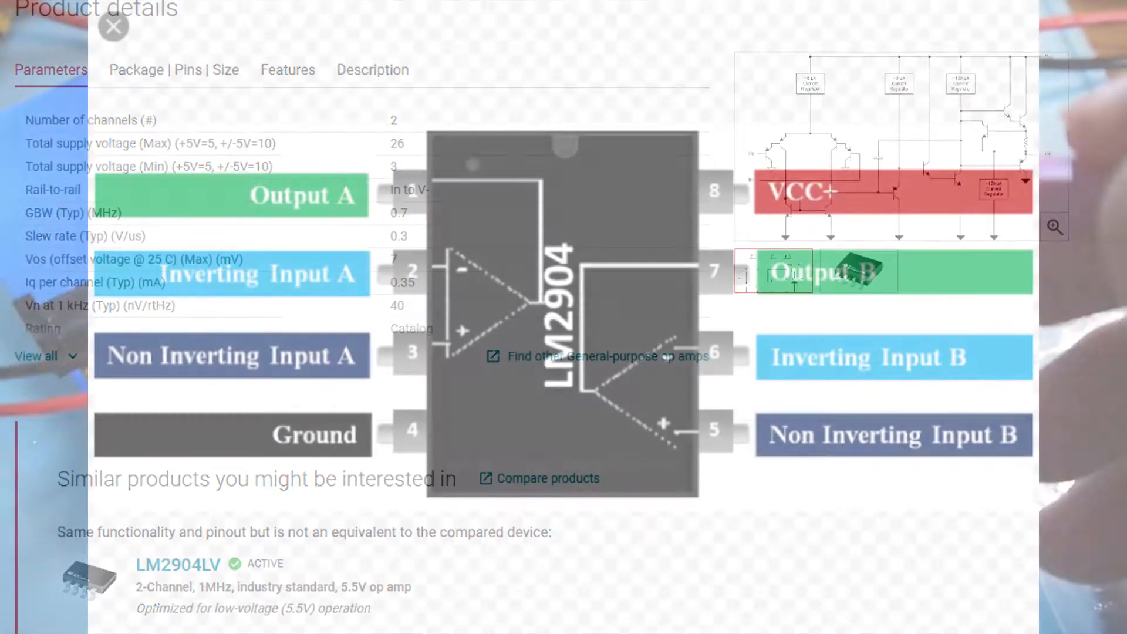